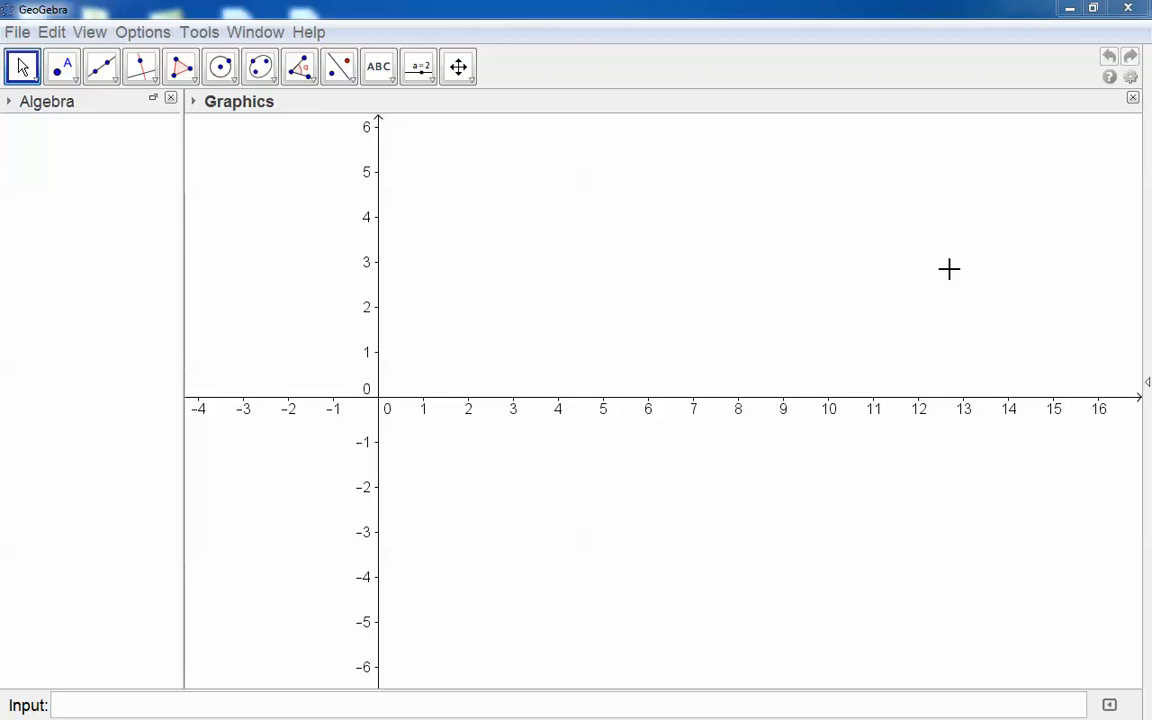
pyautogui.moveTo(427, 85)
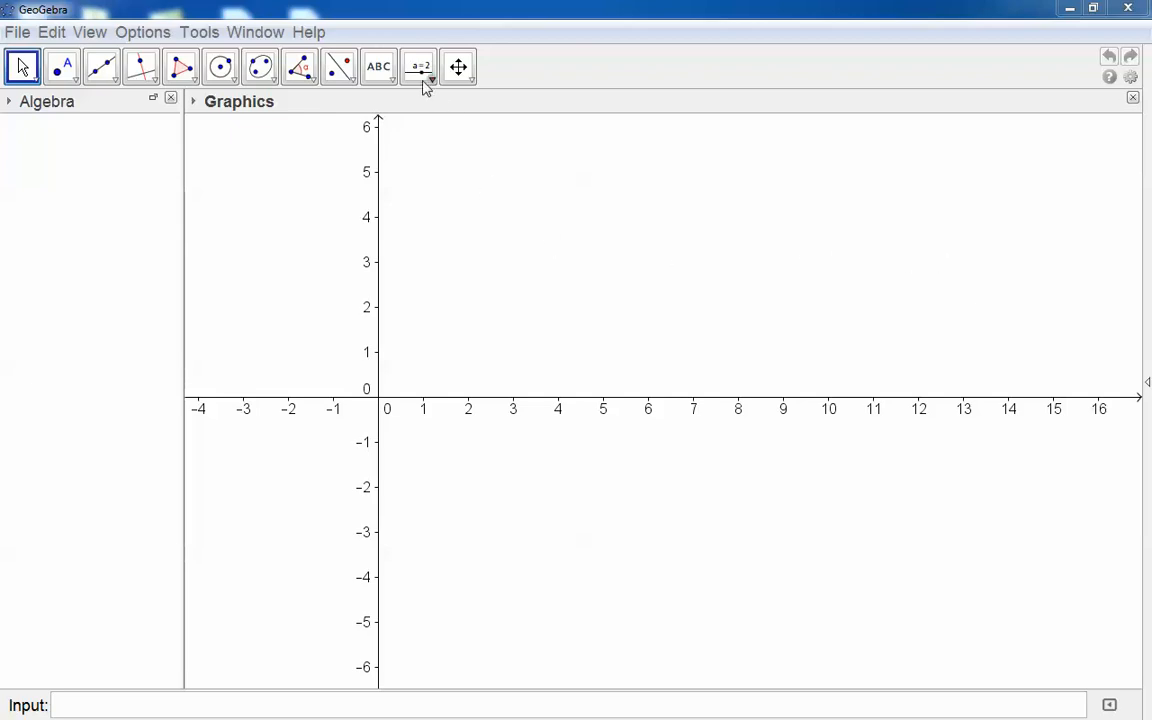
# Place slider a in the Graphics view with min -5, max 5, increment 0.1
pyautogui.click(418, 66)
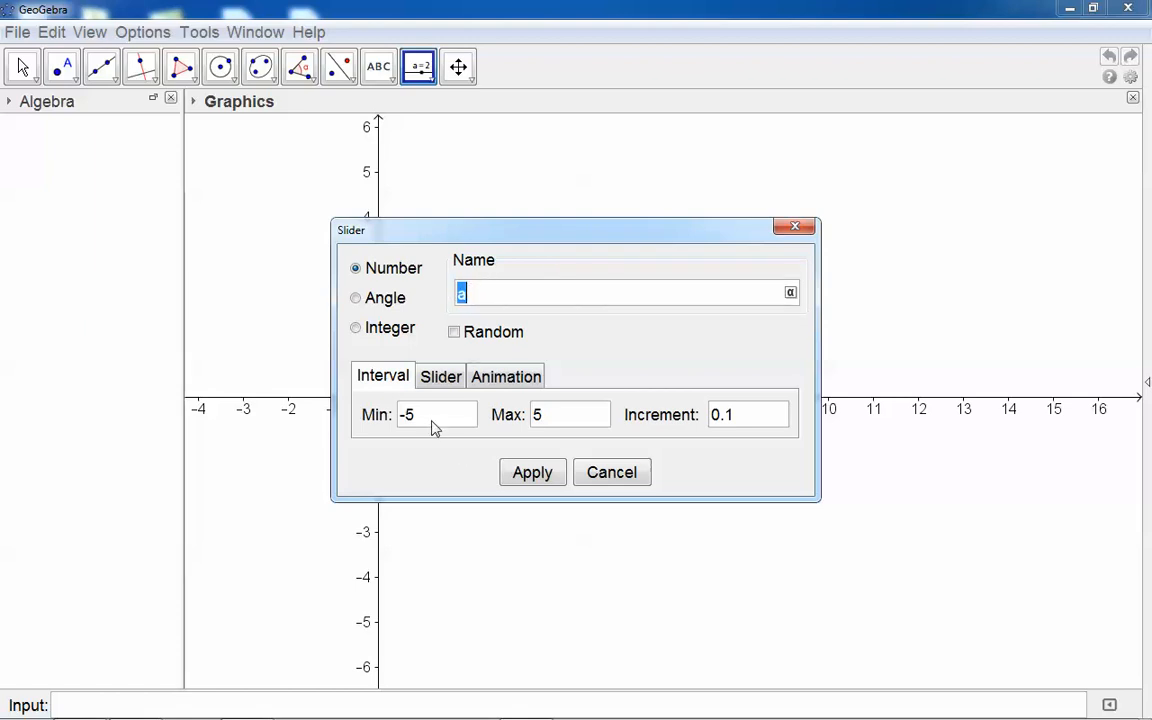
pyautogui.moveTo(547, 424)
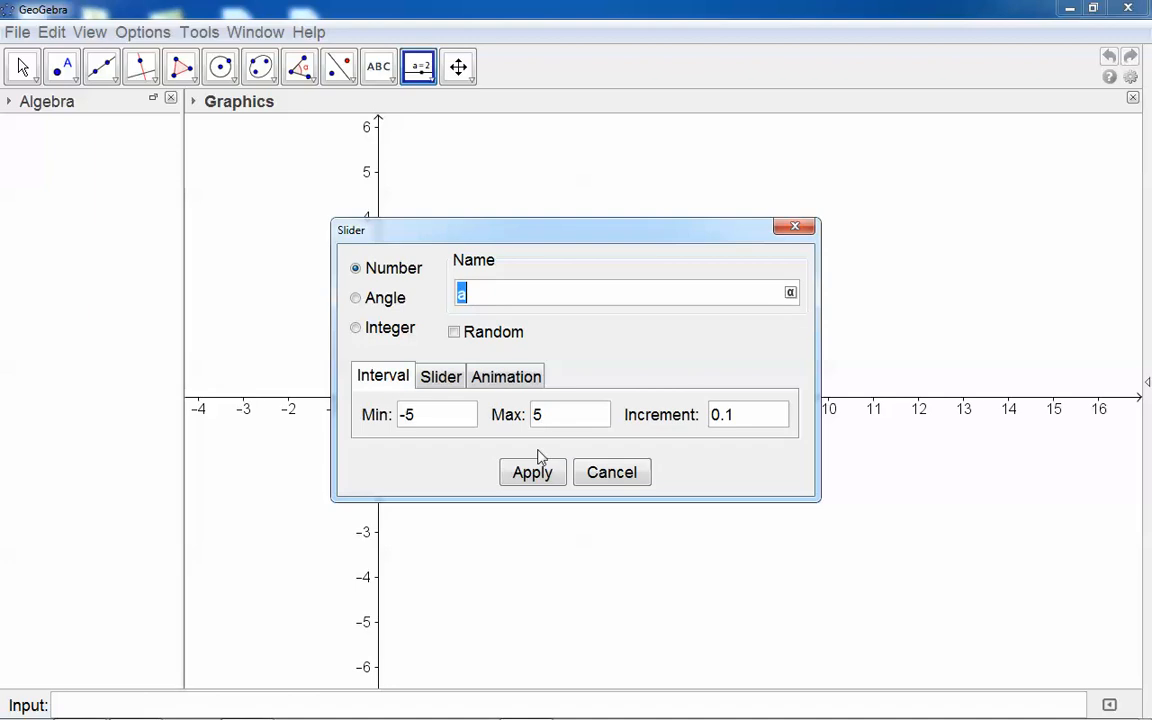
pyautogui.click(532, 472)
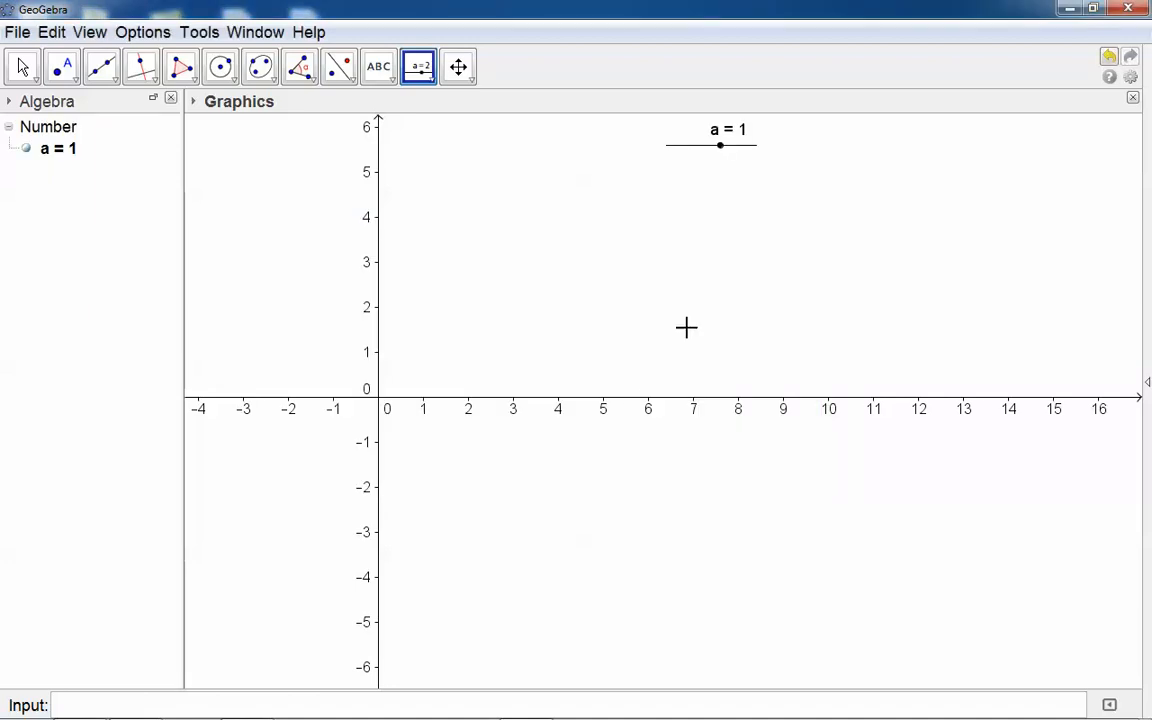
pyautogui.moveTo(680, 181)
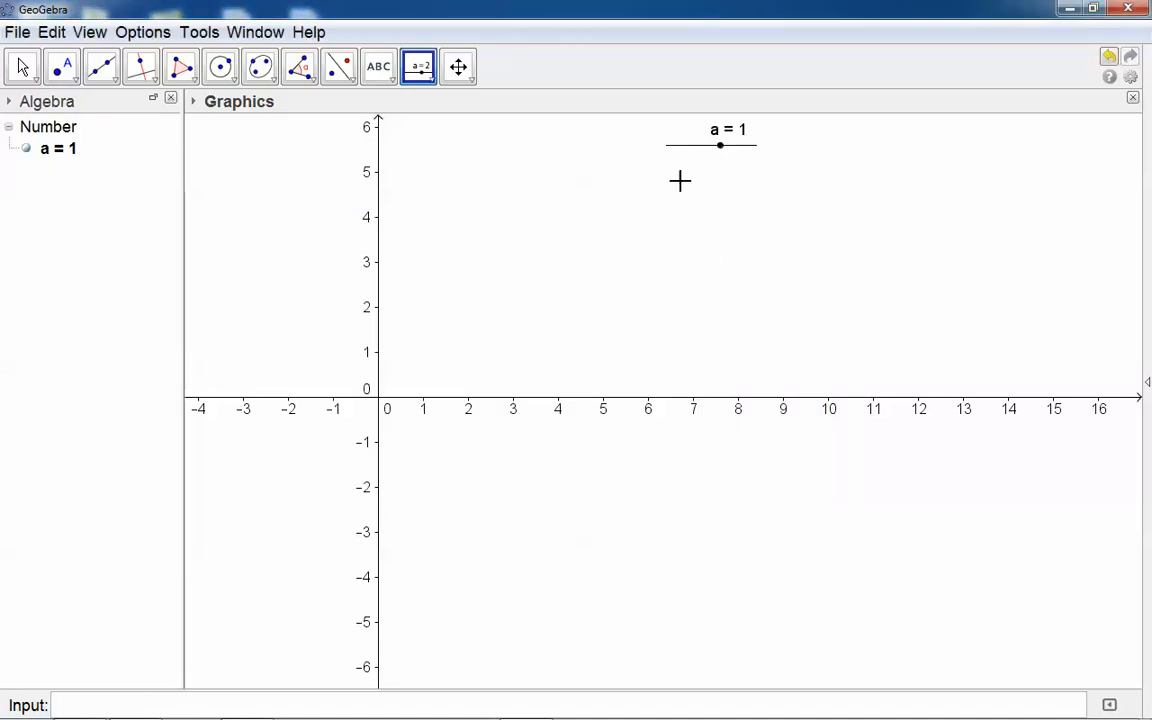
# Drag slider a down to about -3.8, back toward zero, then to 1.4
pyautogui.click(22, 66)
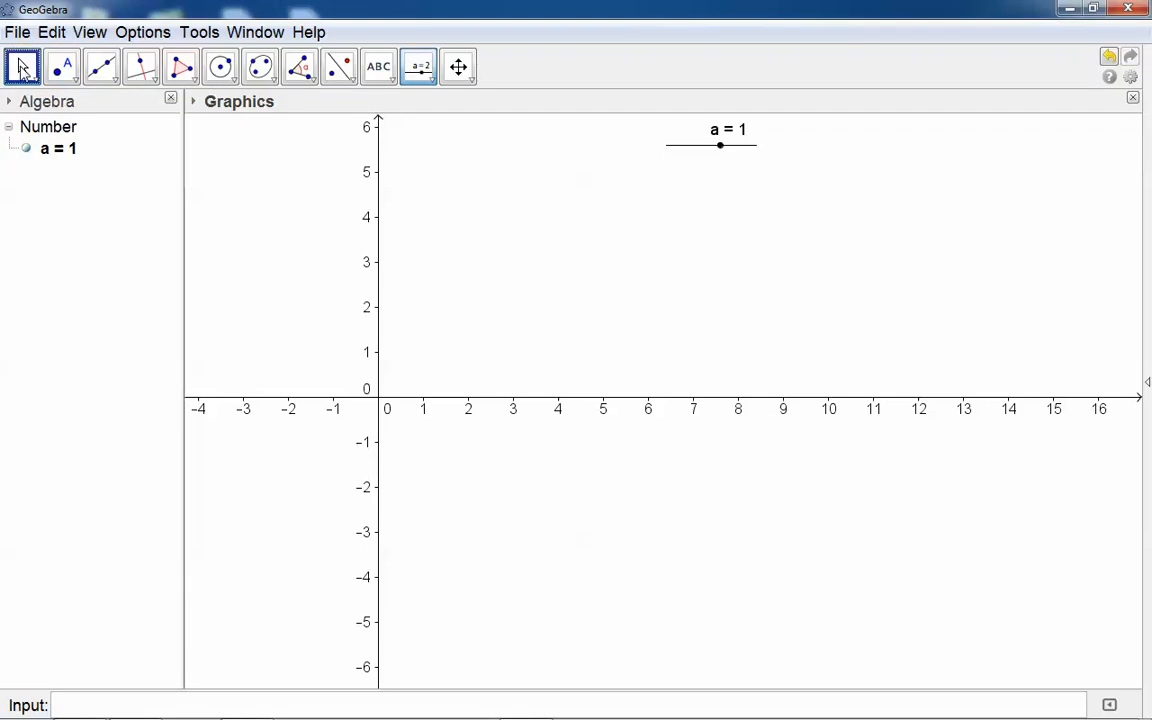
pyautogui.moveTo(720, 145); pyautogui.dragTo(676, 146)
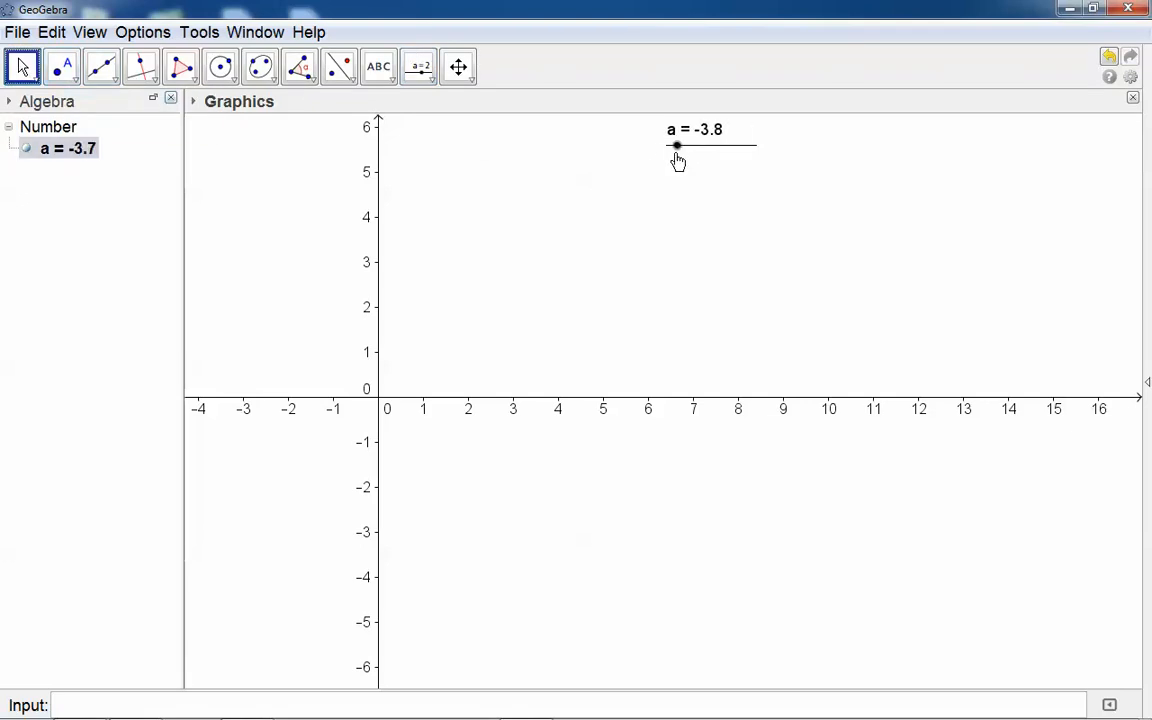
pyautogui.moveTo(676, 146); pyautogui.dragTo(709, 146)
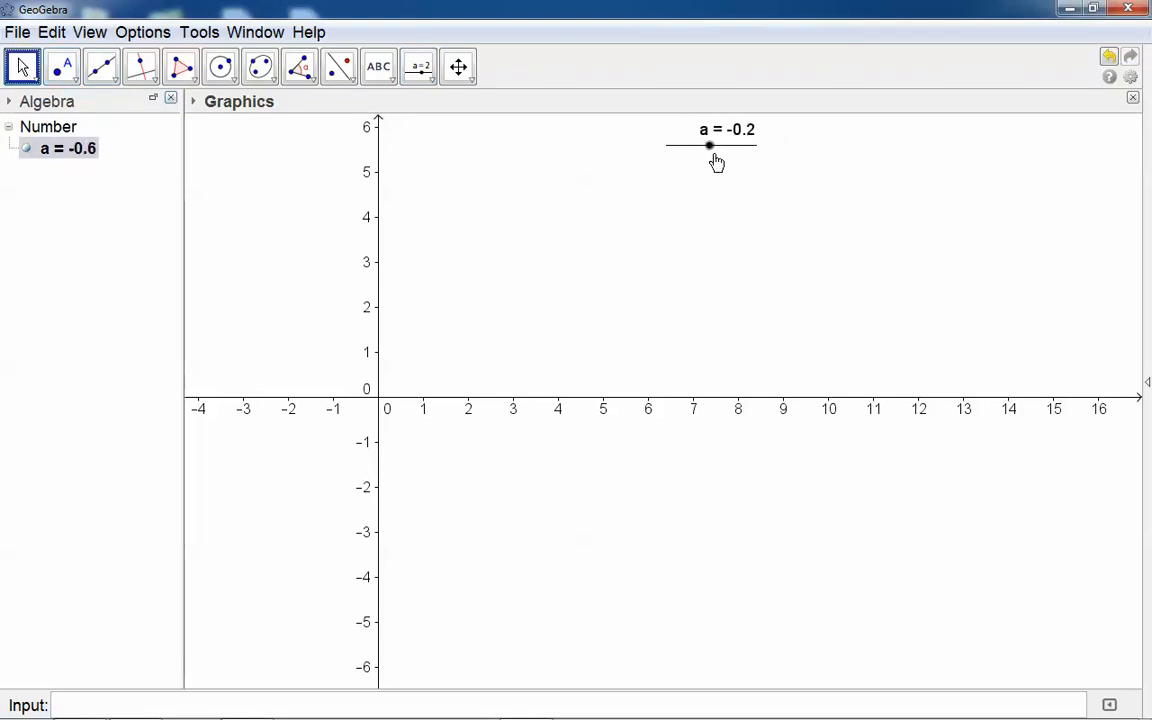
pyautogui.moveTo(710, 146); pyautogui.dragTo(724, 146)
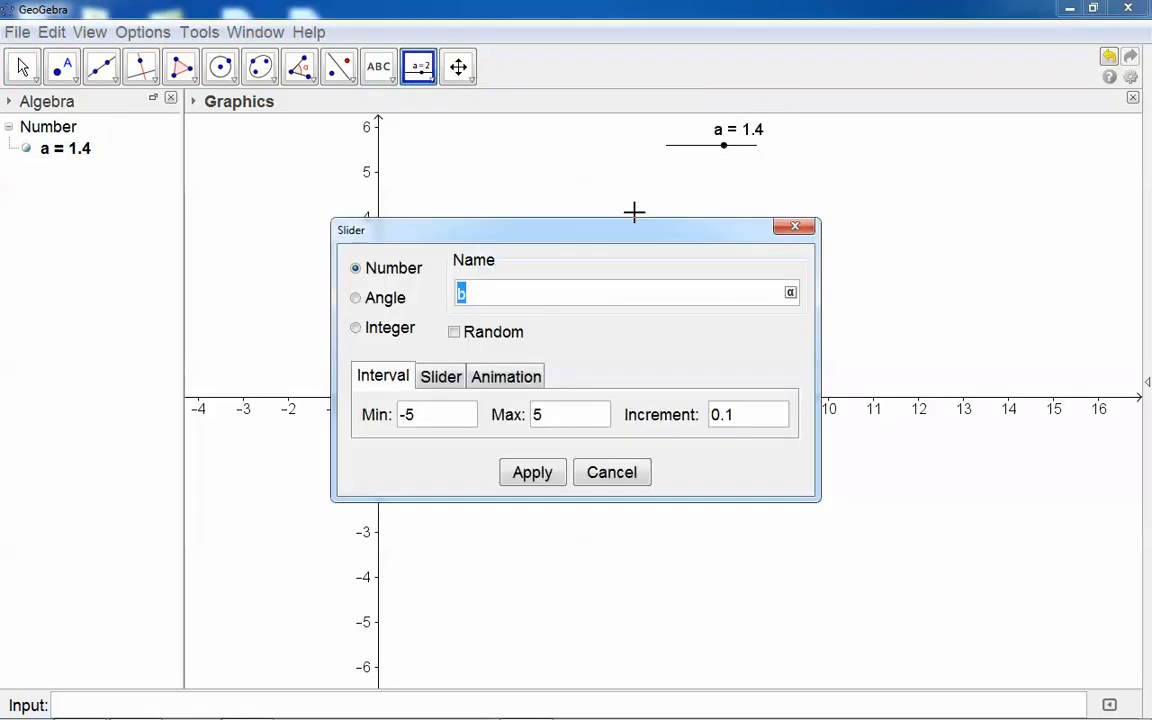
# Apply slider b, then place slider c below it
pyautogui.click(532, 472)
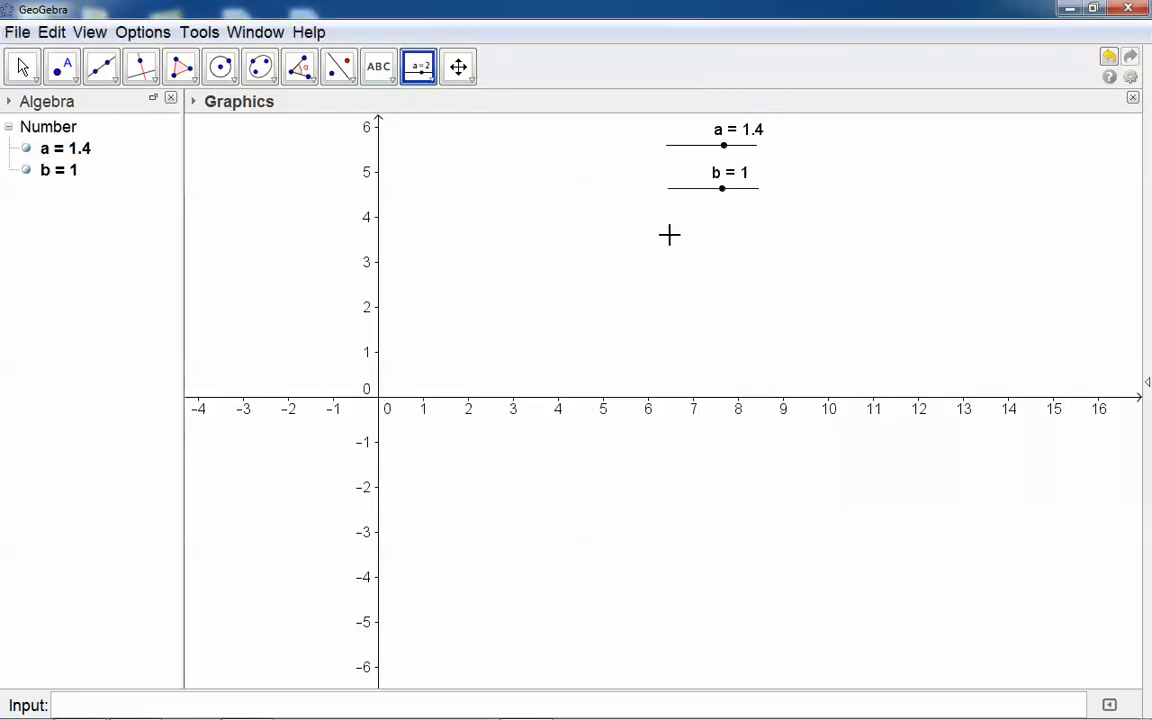
pyautogui.click(669, 235)
pyautogui.write('y=')
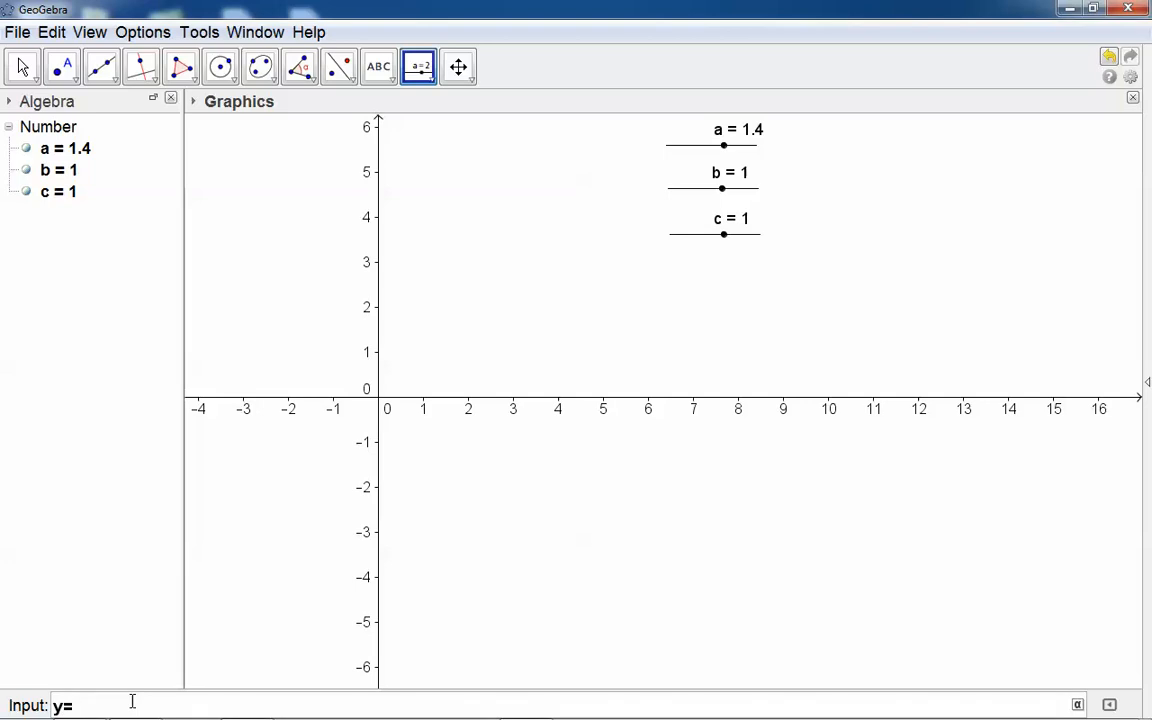
# Enter the equation y=a*x^2+b*x+c in the Input bar
pyautogui.write('a*x^')
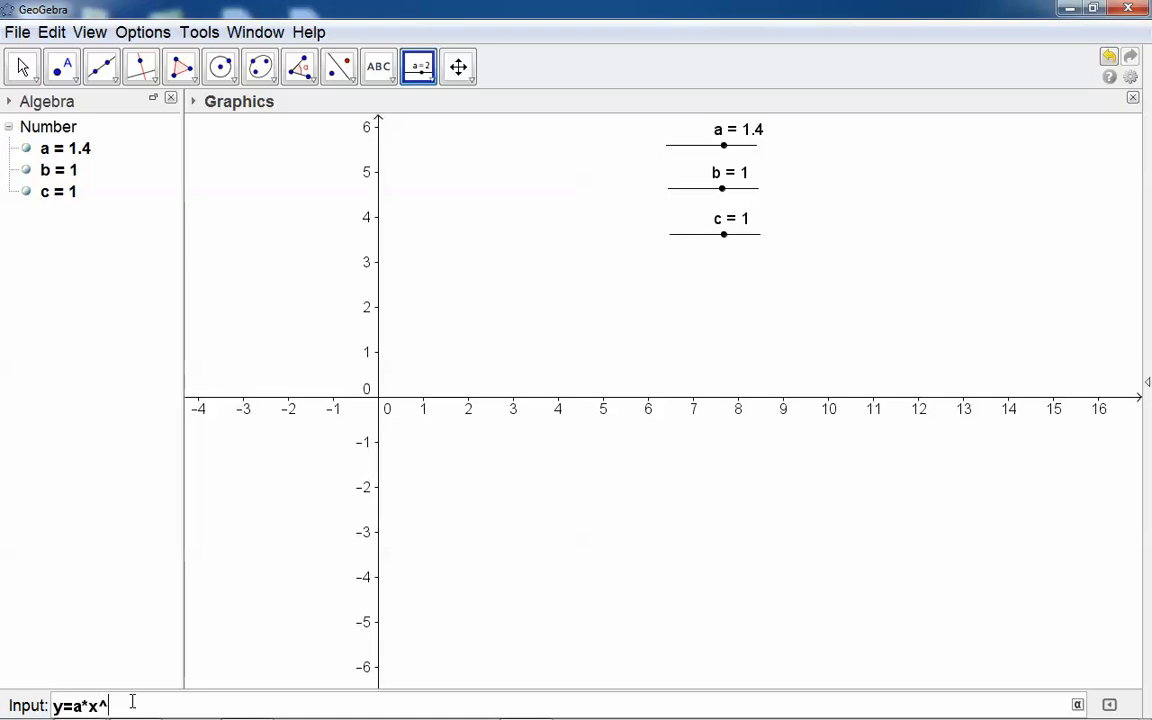
pyautogui.write('2+b')
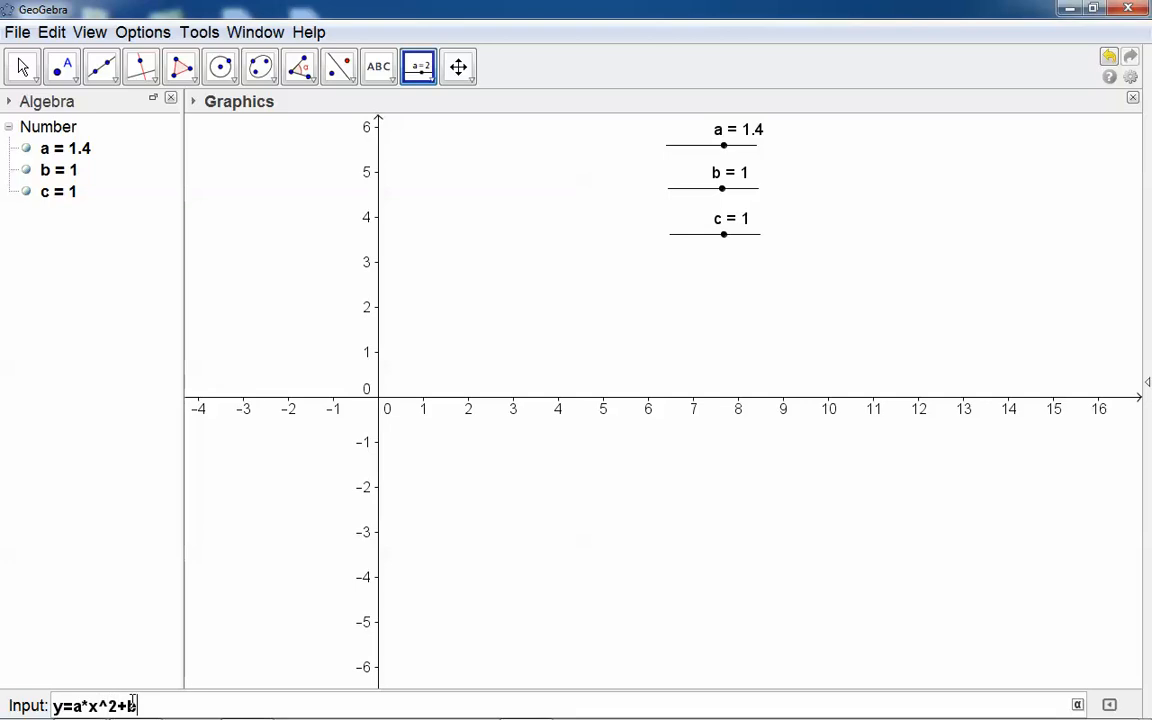
pyautogui.write('*x')
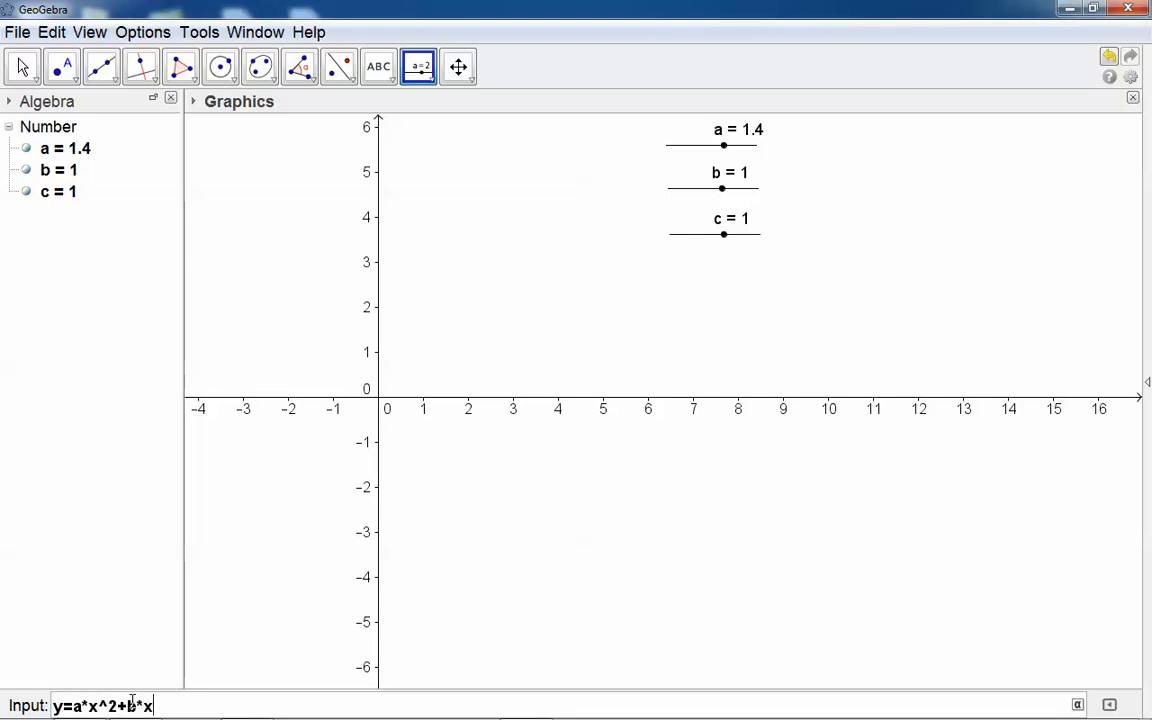
pyautogui.write('+c')
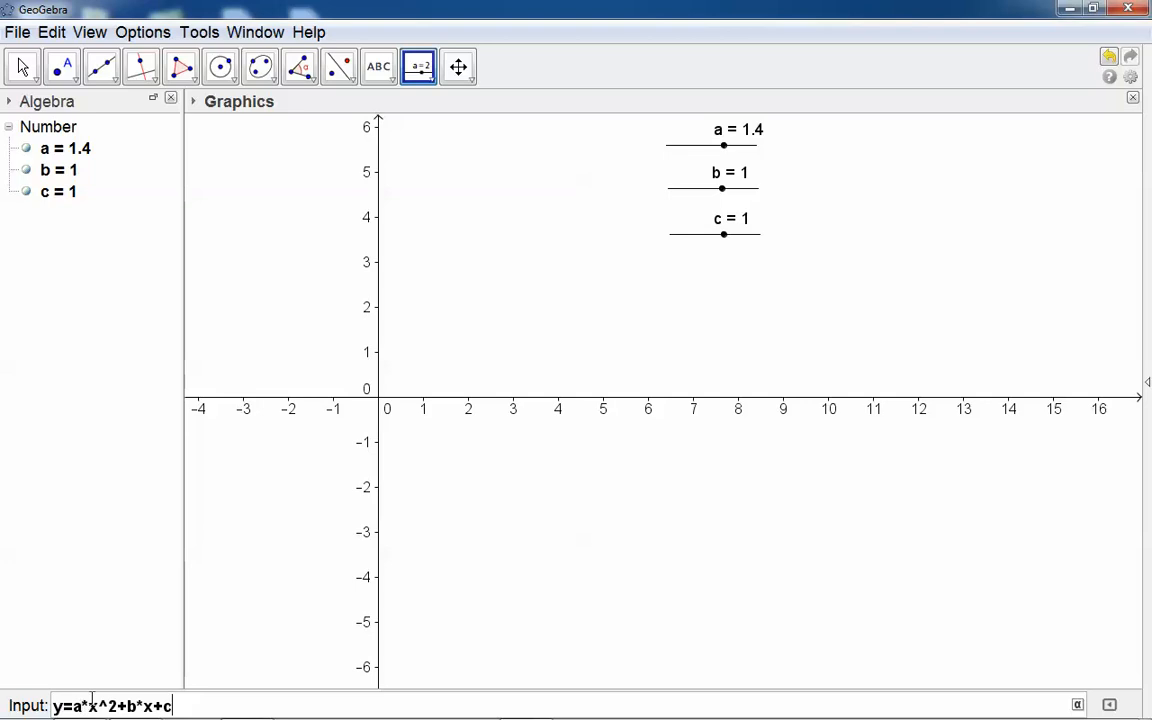
pyautogui.moveTo(157, 547)
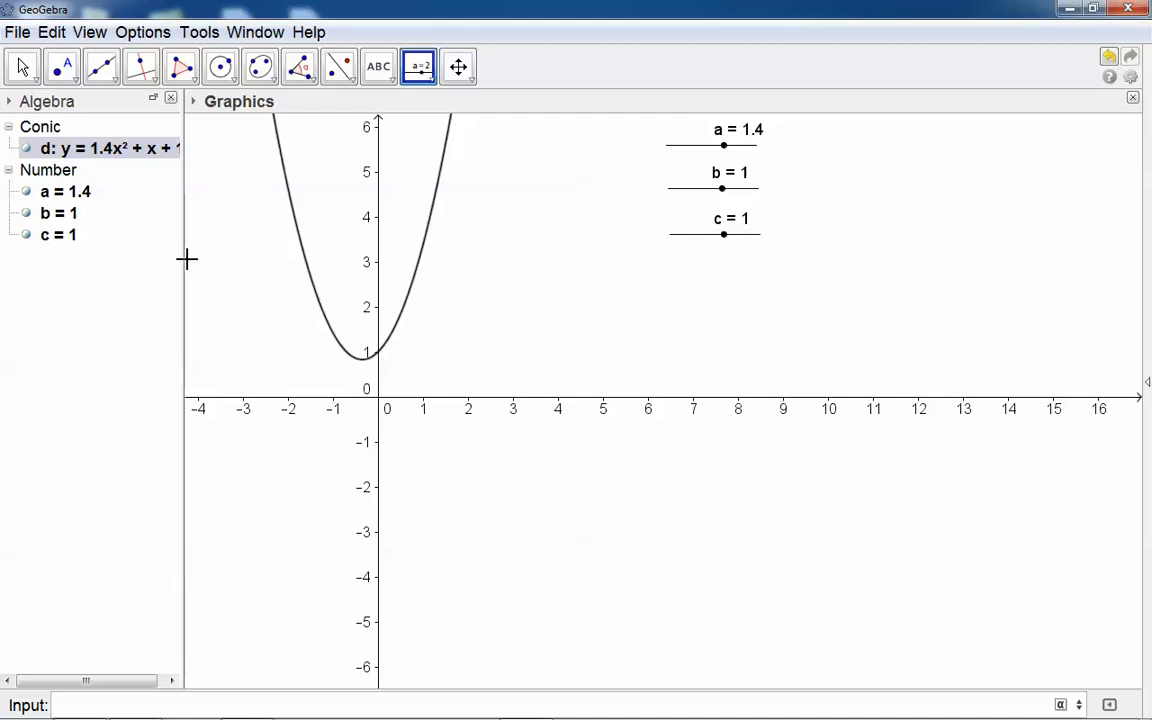
# Narrow and flip the parabola with a, settle a at 1.3, then set c to -3.2
pyautogui.click(22, 66)
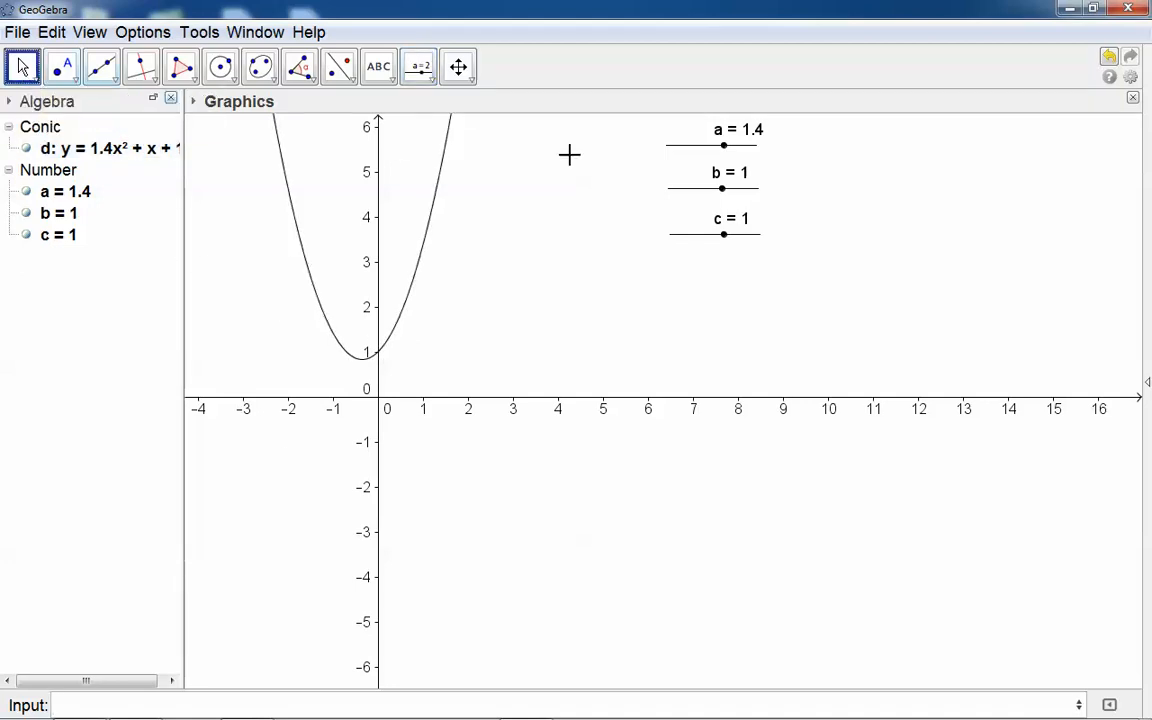
pyautogui.moveTo(725, 146); pyautogui.dragTo(740, 146)
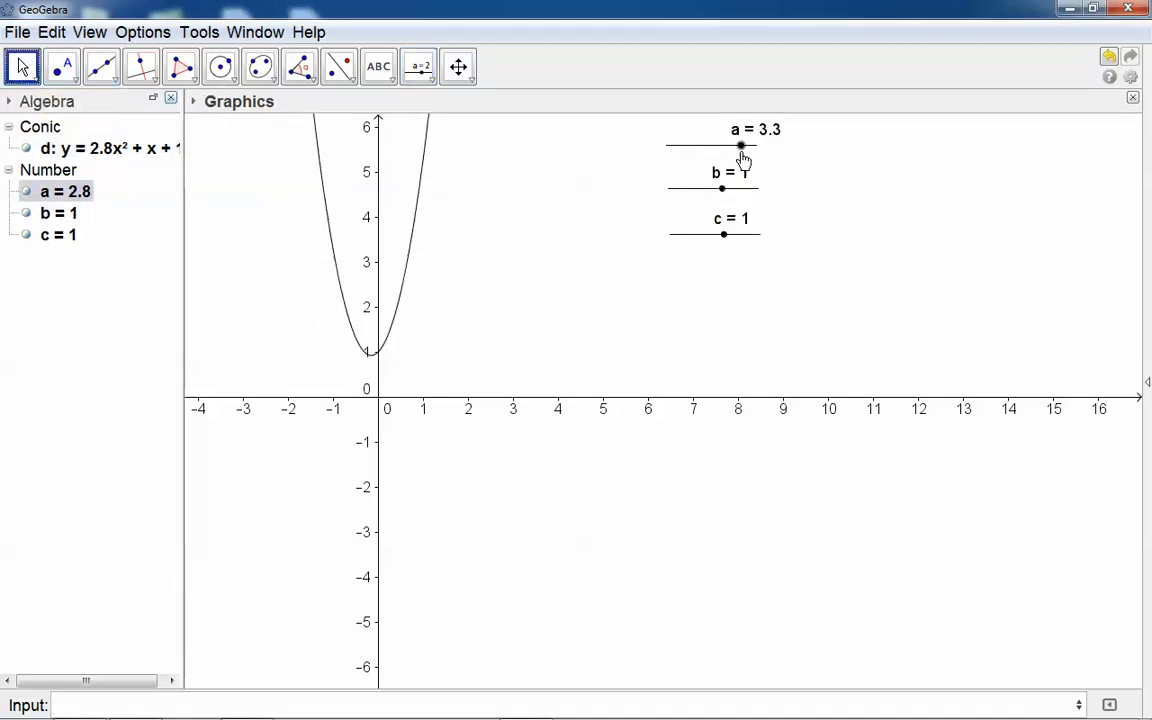
pyautogui.moveTo(741, 146); pyautogui.dragTo(687, 146)
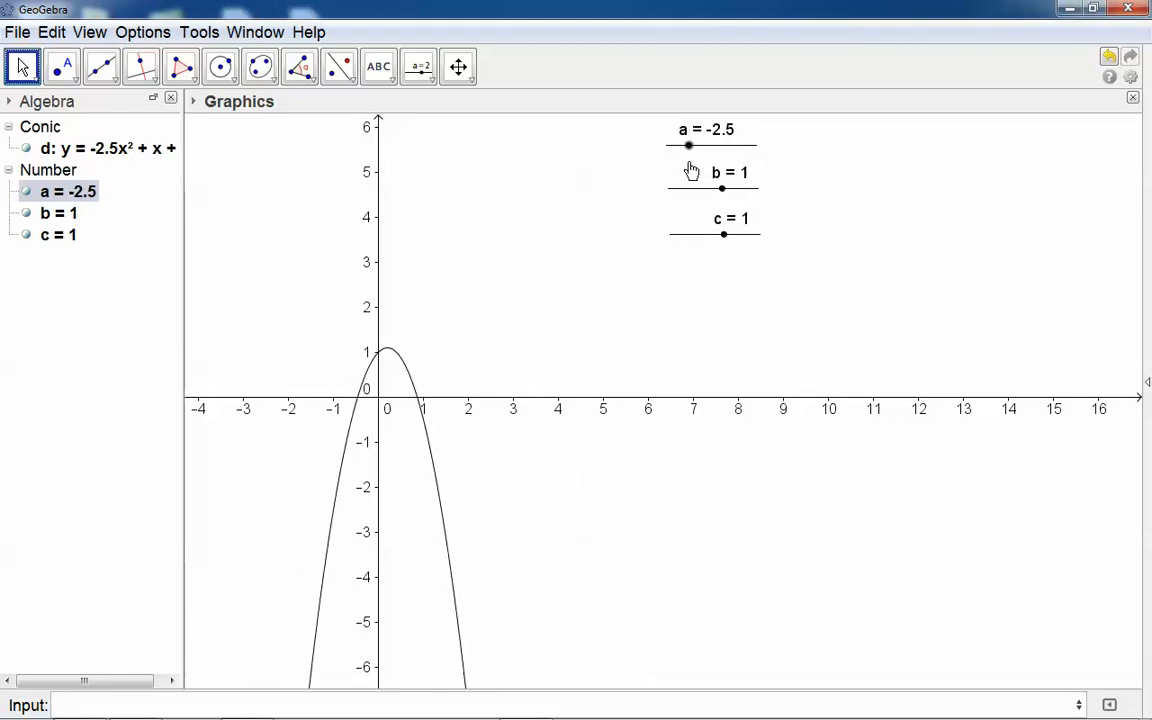
pyautogui.moveTo(687, 146); pyautogui.dragTo(724, 146)
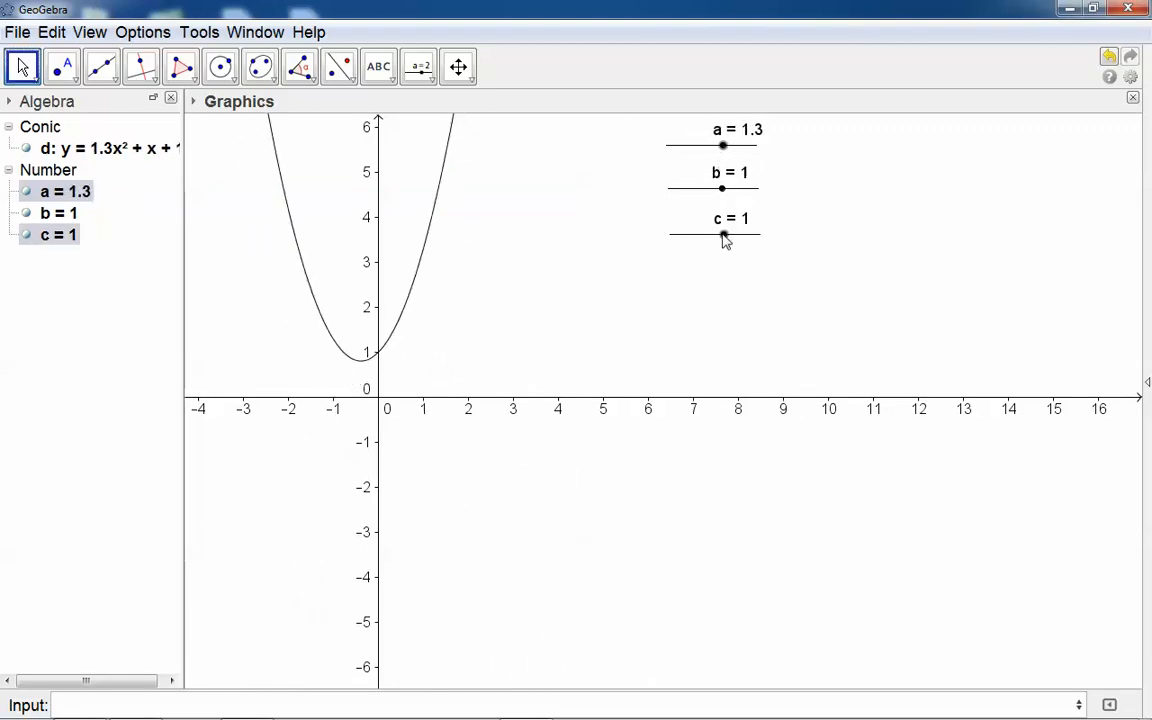
pyautogui.moveTo(722, 235); pyautogui.dragTo(687, 235)
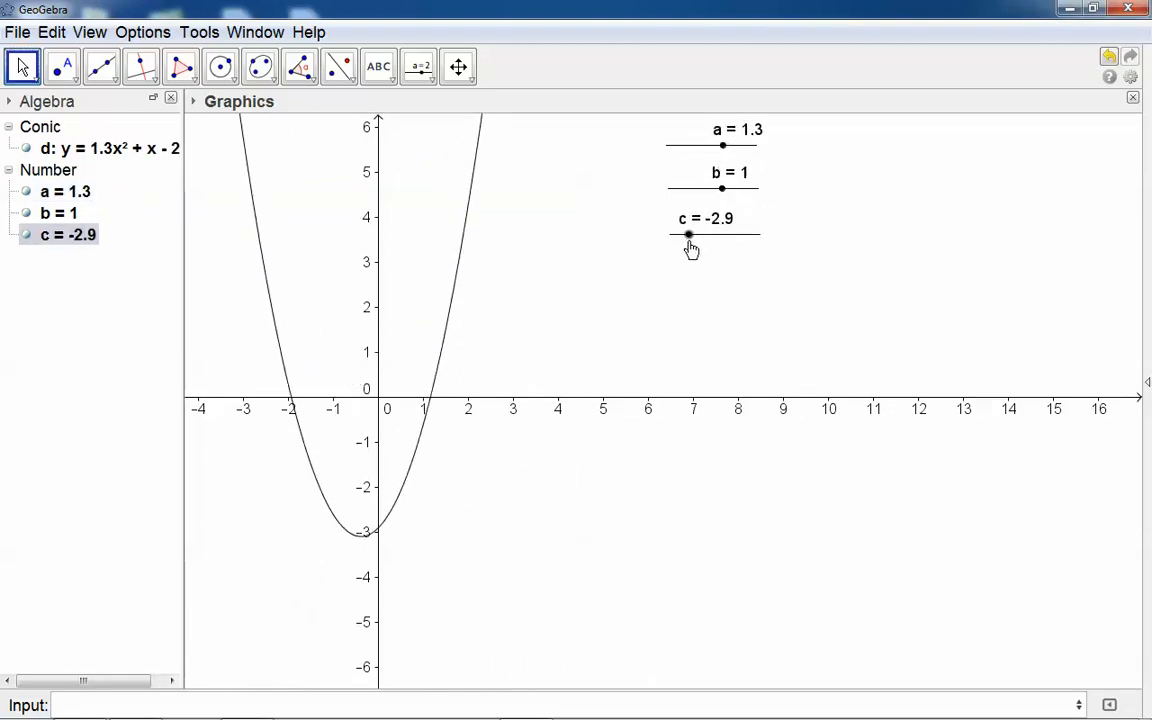
pyautogui.moveTo(690, 234); pyautogui.dragTo(685, 234)
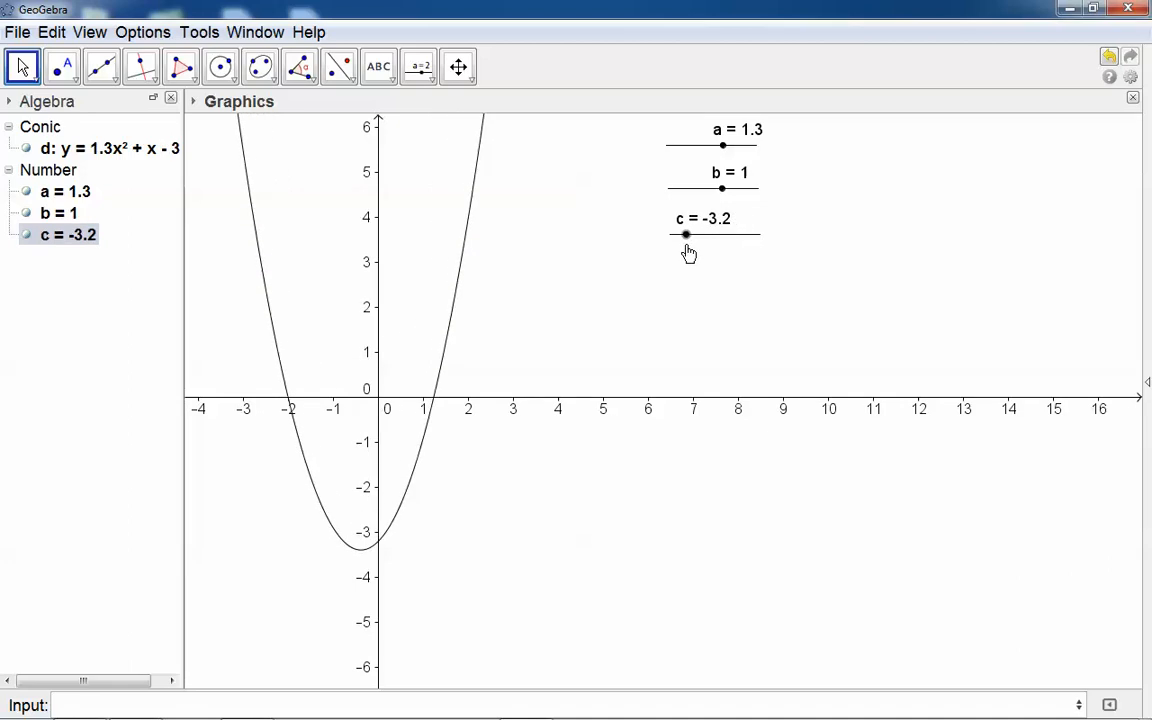